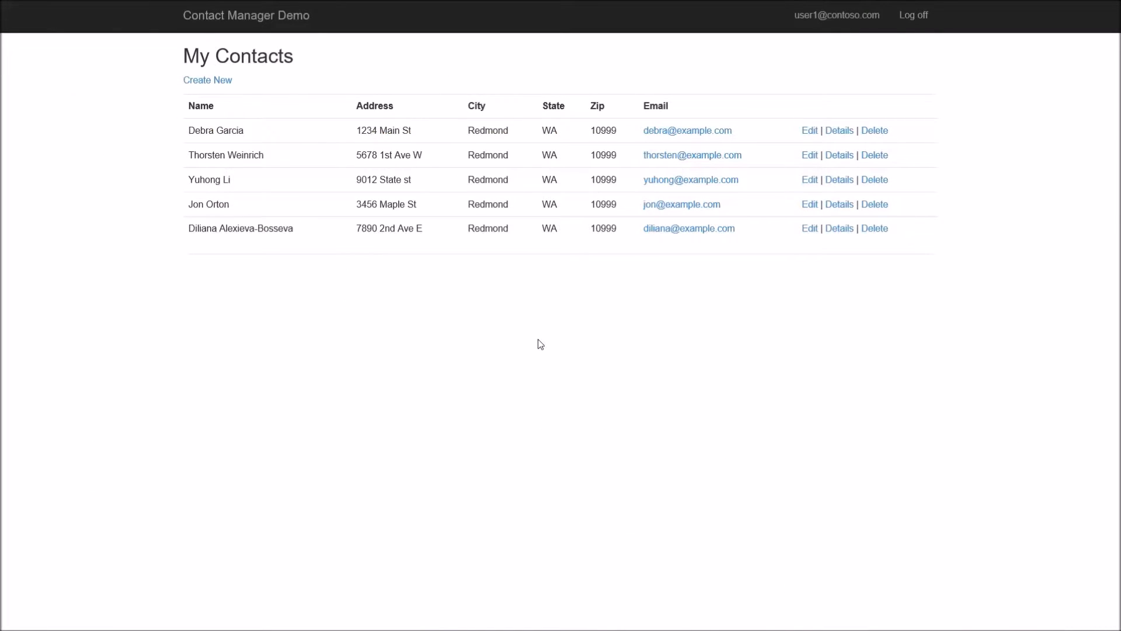
{"action": "mouse_move", "coordinate": [399, 206]}
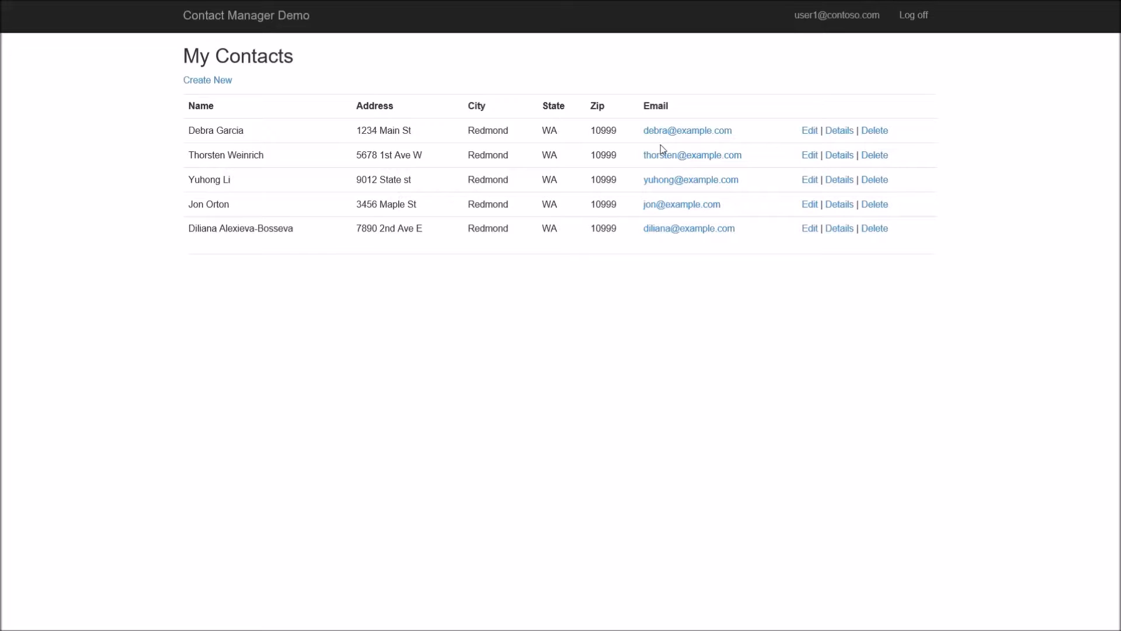
{"action": "mouse_move", "coordinate": [730, 312]}
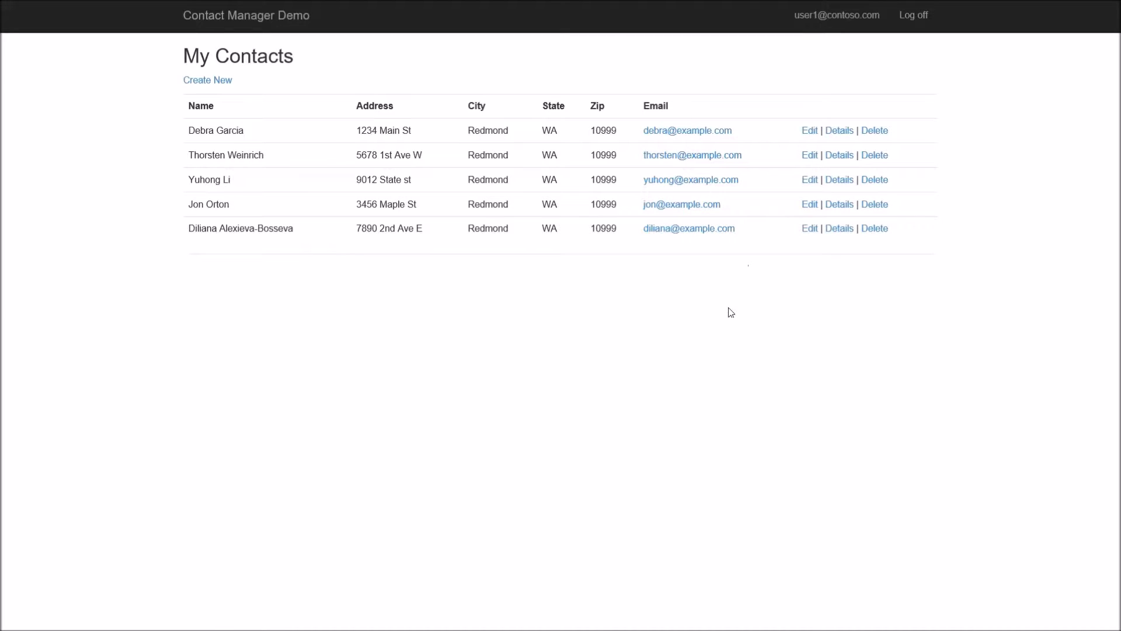
{"action": "mouse_move", "coordinate": [518, 428]}
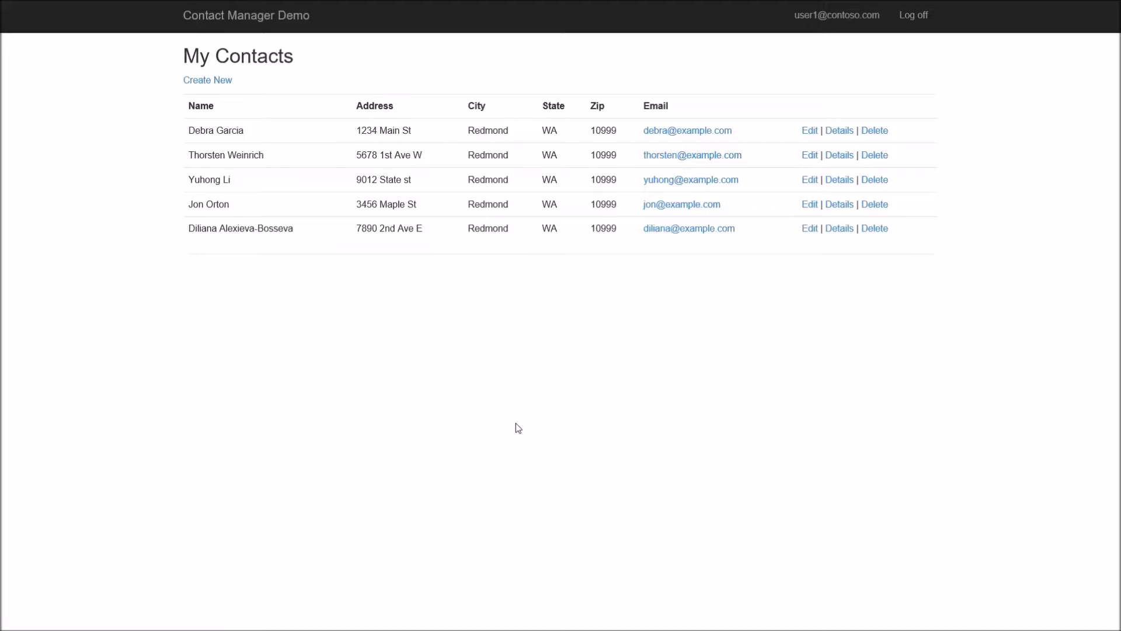
Step: Run ALTER COLUMN [name] ADD MASKED with the default() function on the contacts table
{"action": "key", "text": "alt+tab"}
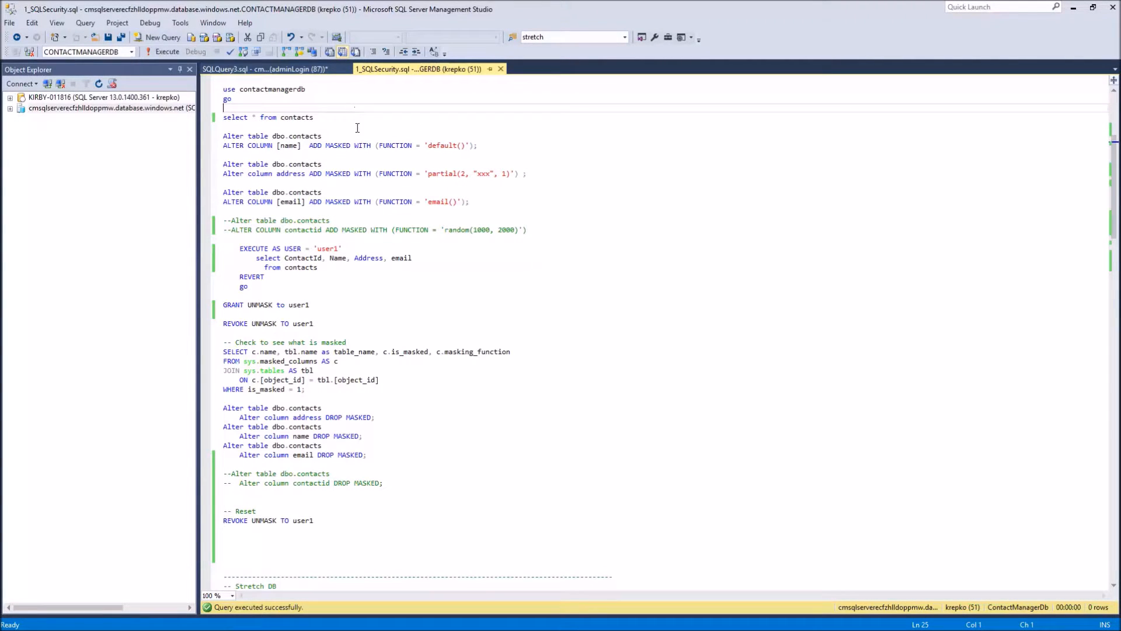
{"action": "left_click", "coordinate": [166, 52]}
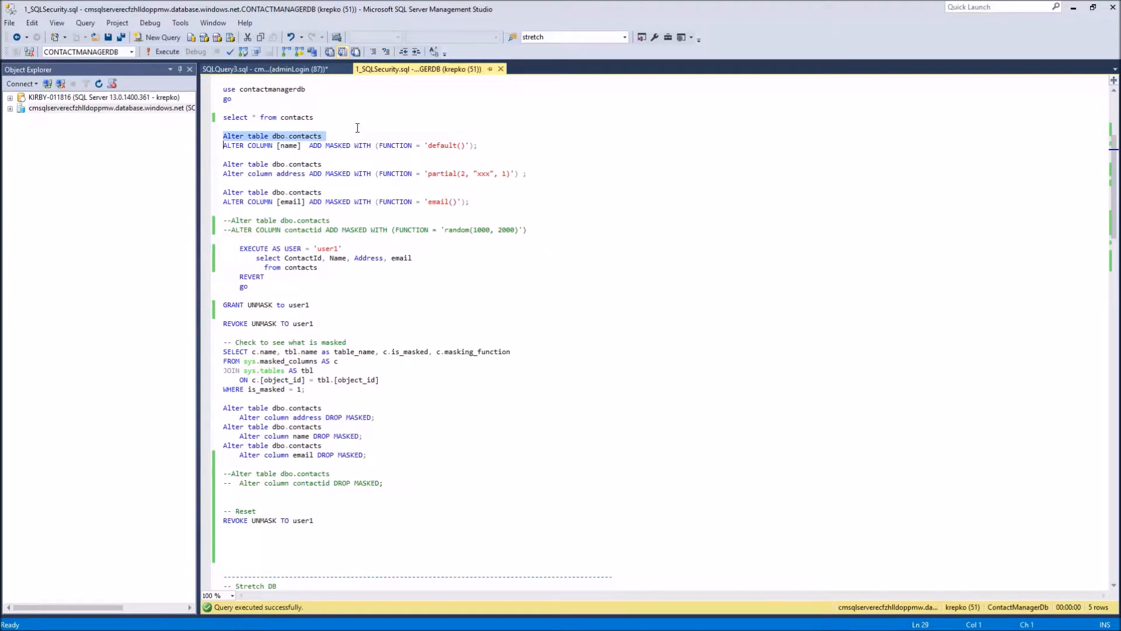
{"action": "left_click_drag", "start_coordinate": [222, 136], "coordinate": [478, 145]}
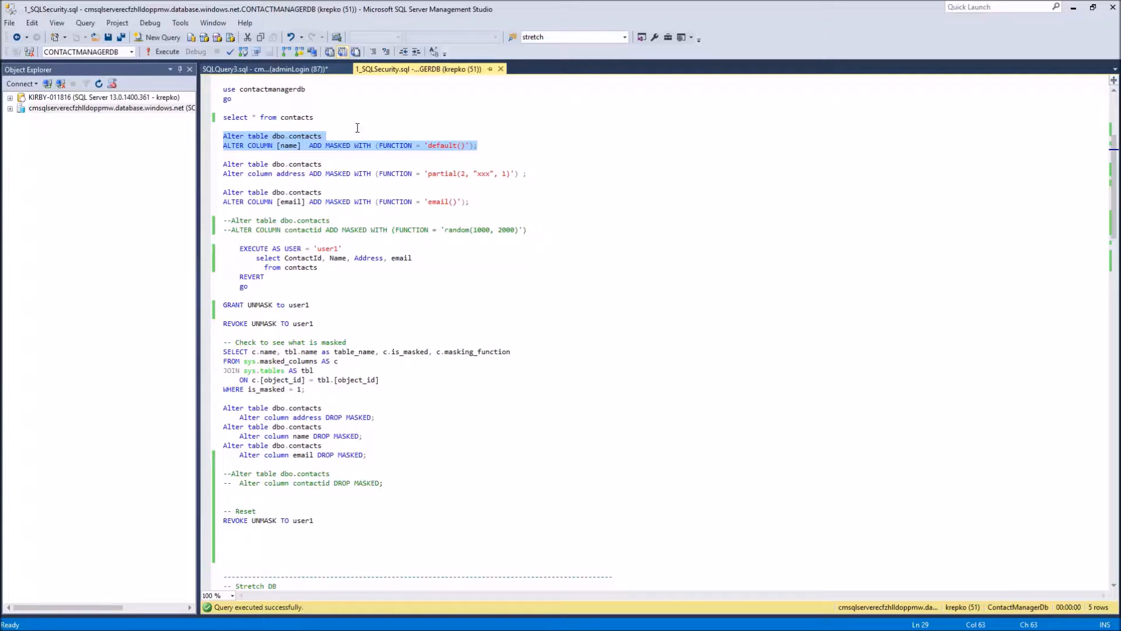
{"action": "left_click", "coordinate": [167, 51]}
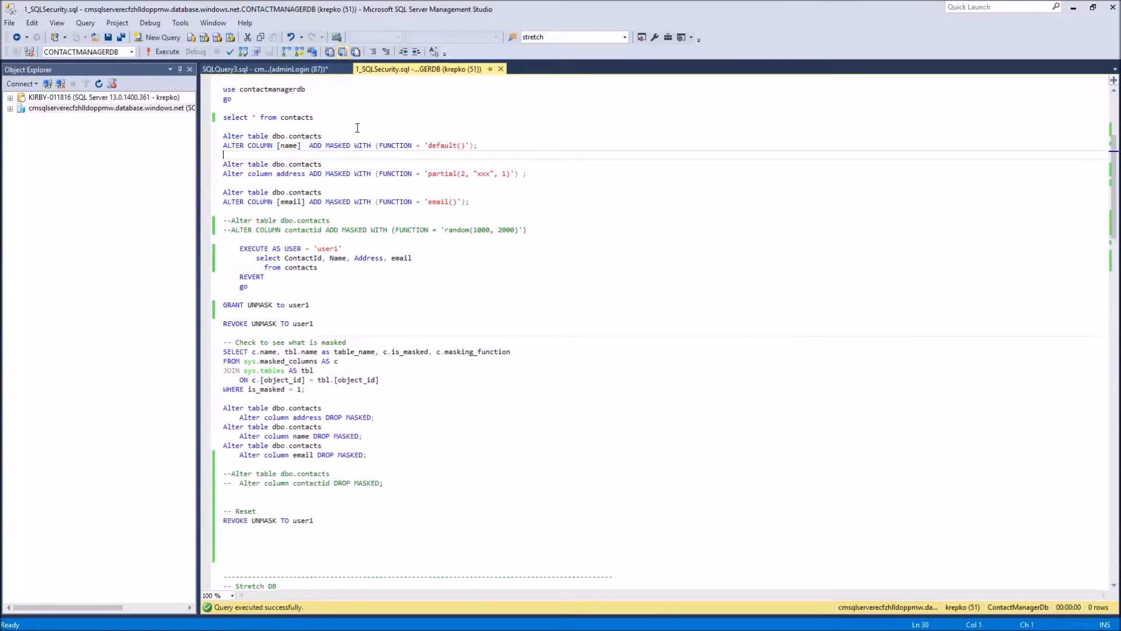
{"action": "left_click_drag", "start_coordinate": [222, 164], "coordinate": [529, 173]}
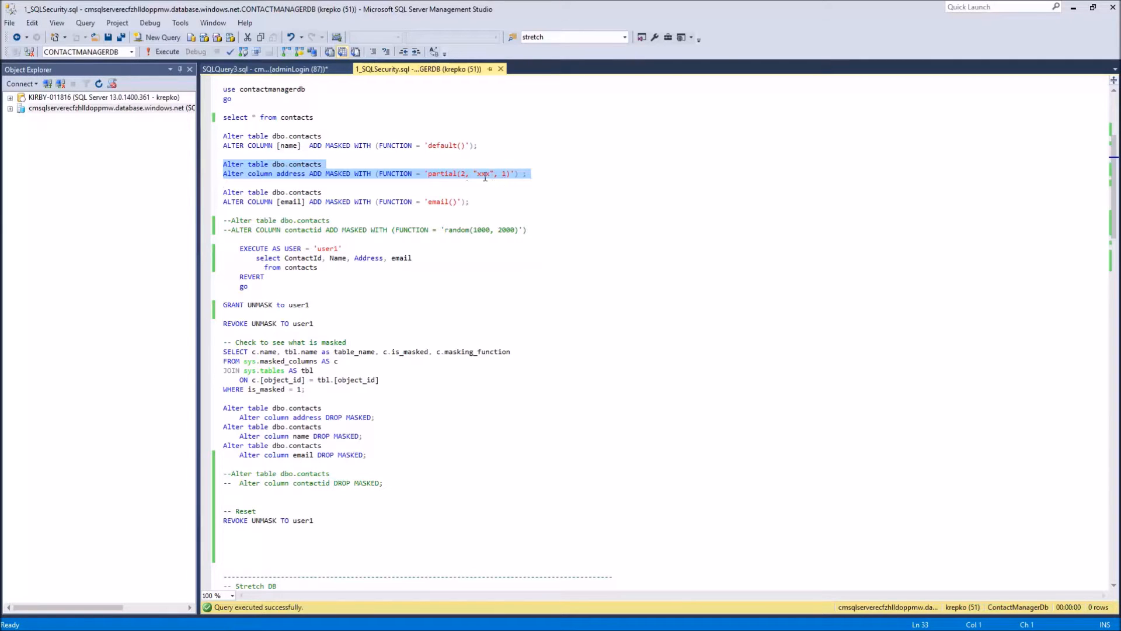
{"action": "mouse_move", "coordinate": [492, 194]}
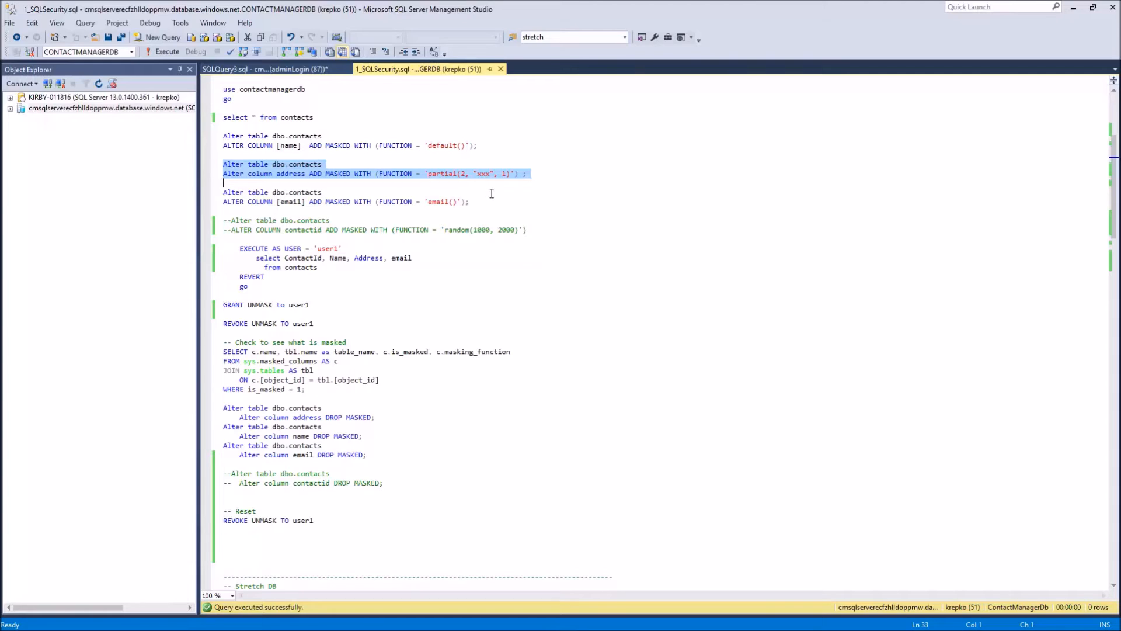
Step: Execute the partial mask on address and email() mask on email, then view the web app
{"action": "left_click", "coordinate": [166, 52]}
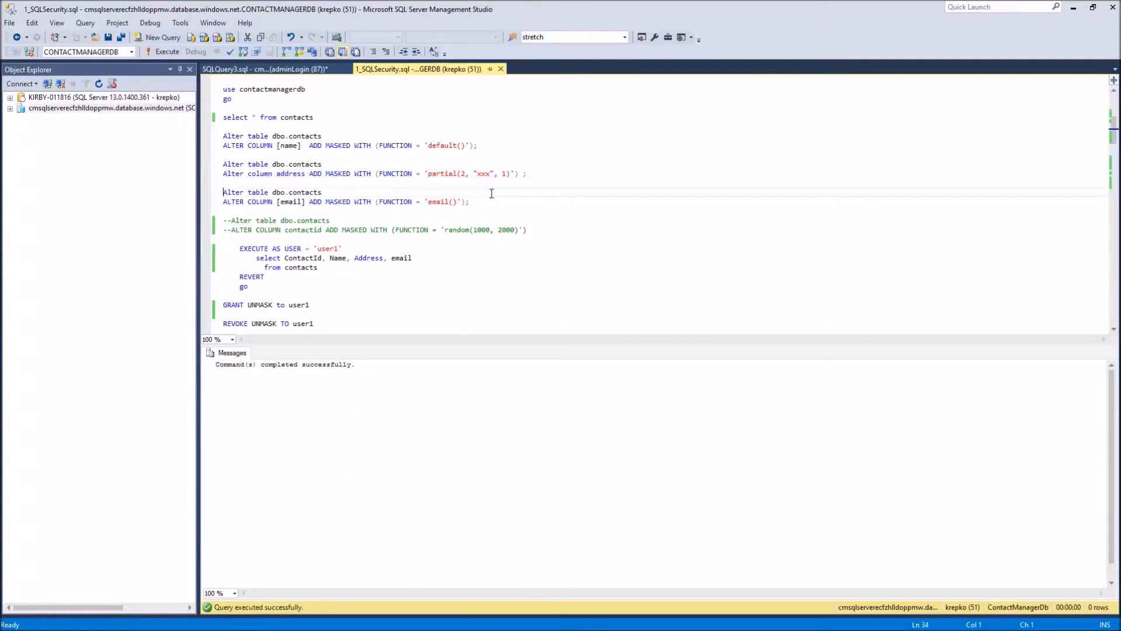
{"action": "left_click_drag", "start_coordinate": [222, 191], "coordinate": [468, 201]}
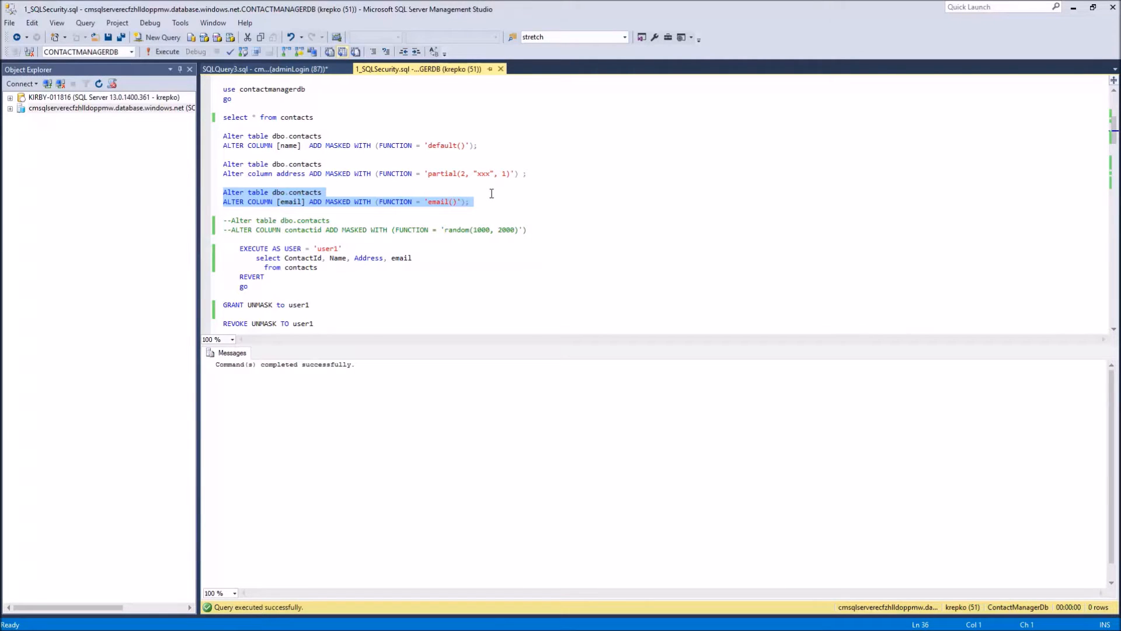
{"action": "left_click", "coordinate": [223, 219]}
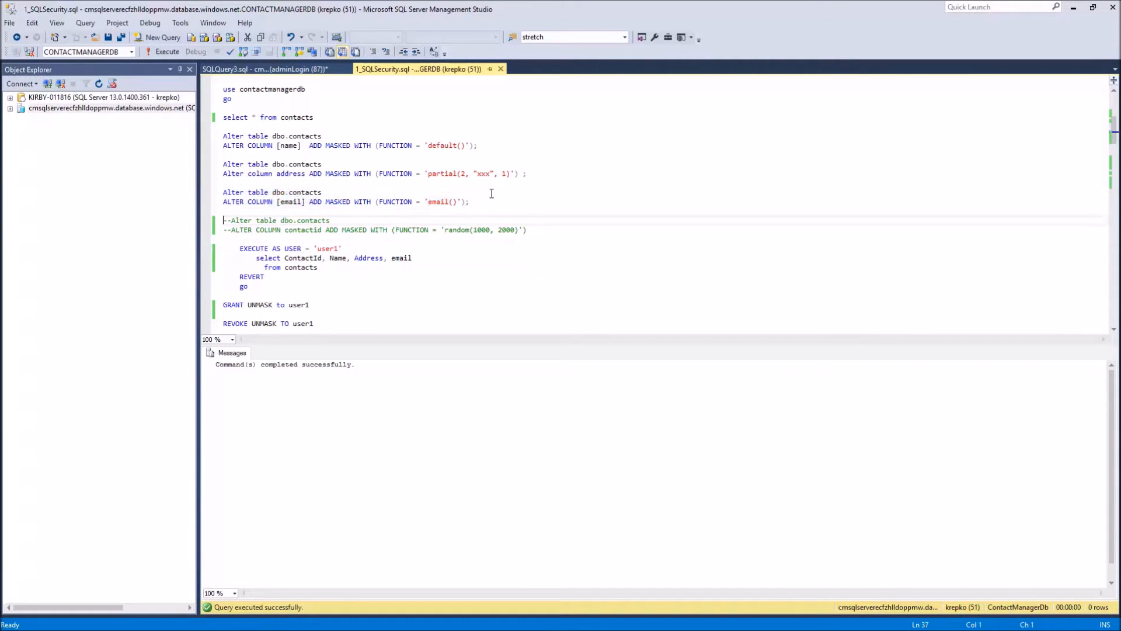
{"action": "key", "text": "alt+tab"}
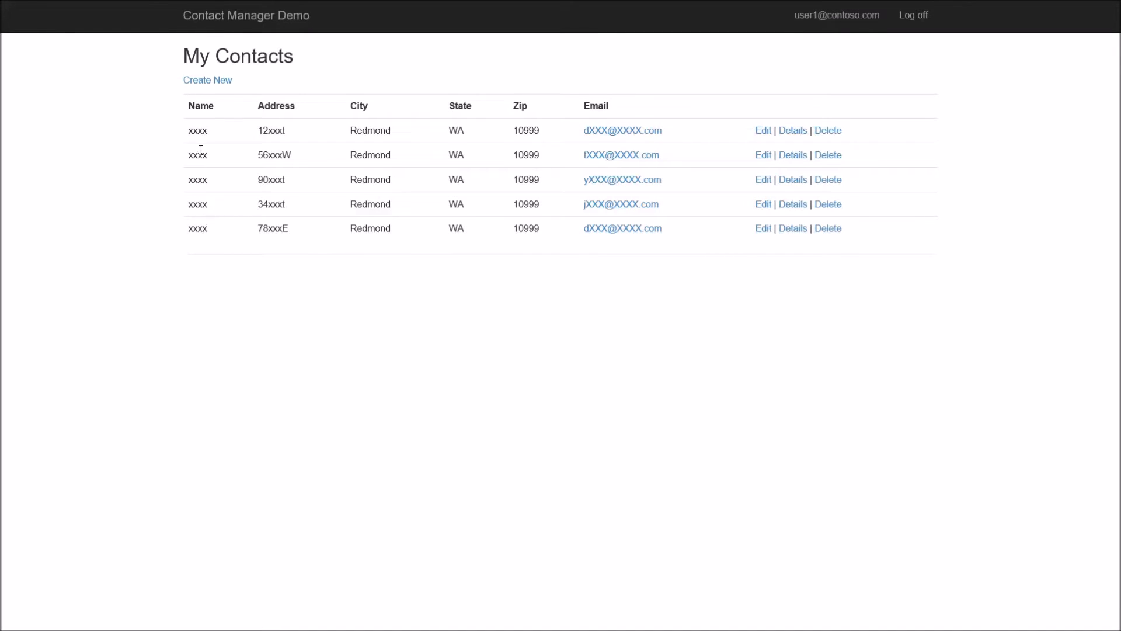
{"action": "mouse_move", "coordinate": [218, 140]}
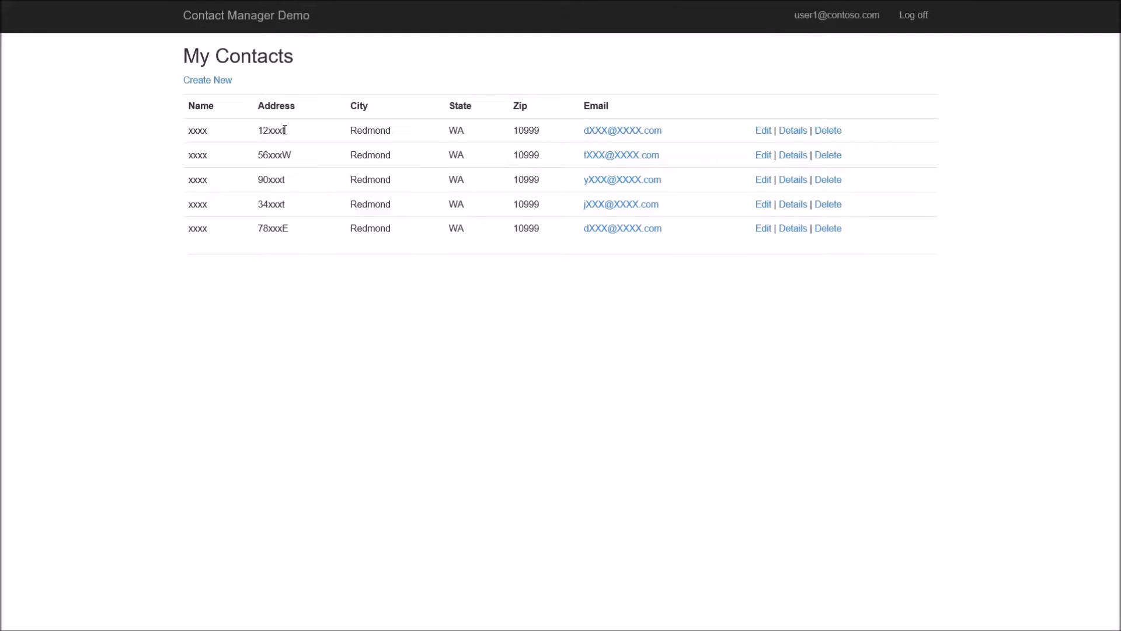
{"action": "mouse_move", "coordinate": [625, 105]}
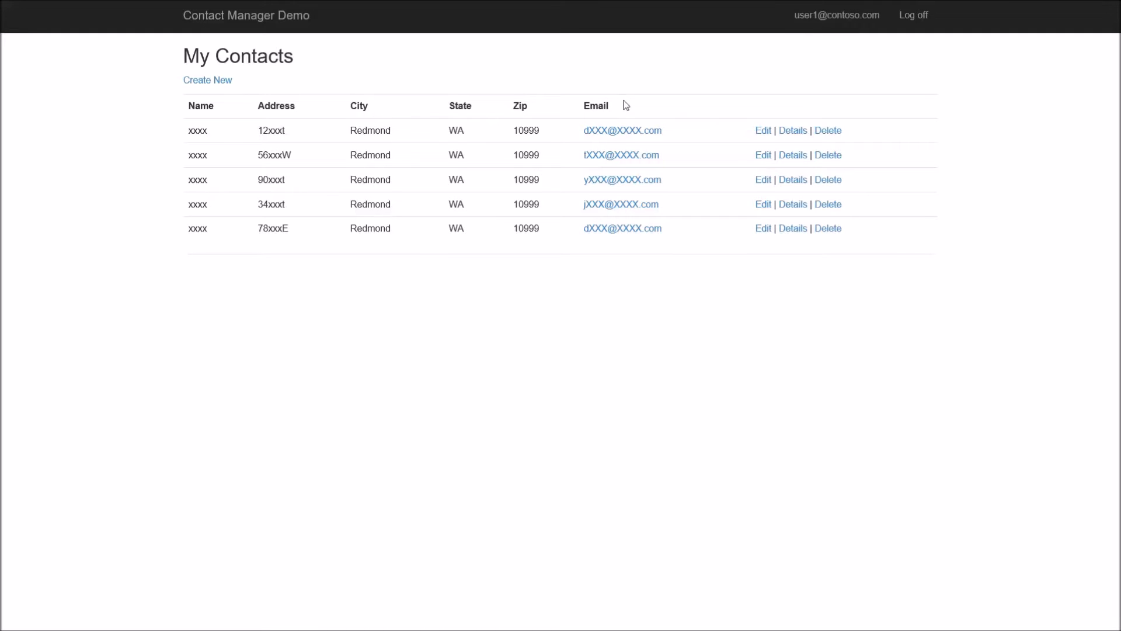
{"action": "mouse_move", "coordinate": [621, 130]}
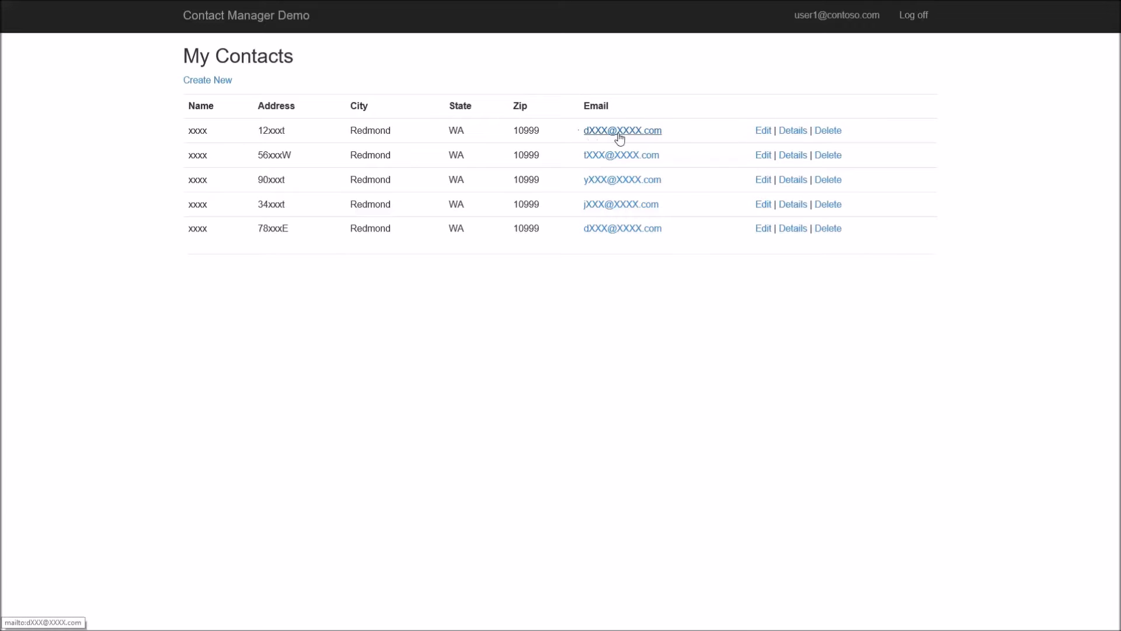
{"action": "mouse_move", "coordinate": [662, 140]}
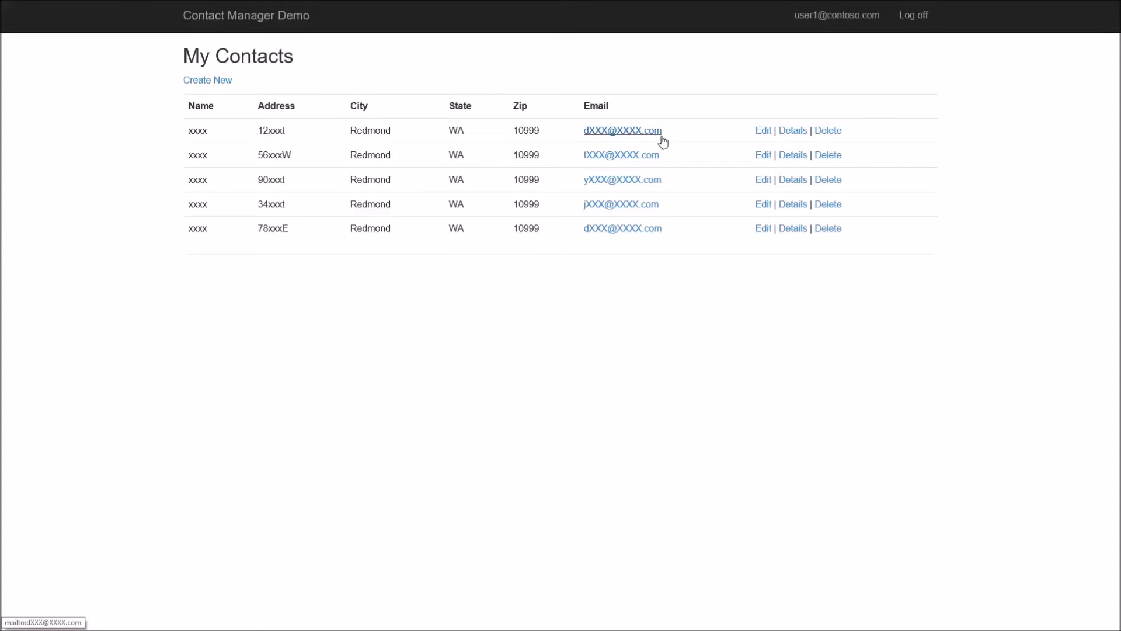
{"action": "mouse_move", "coordinate": [582, 162]}
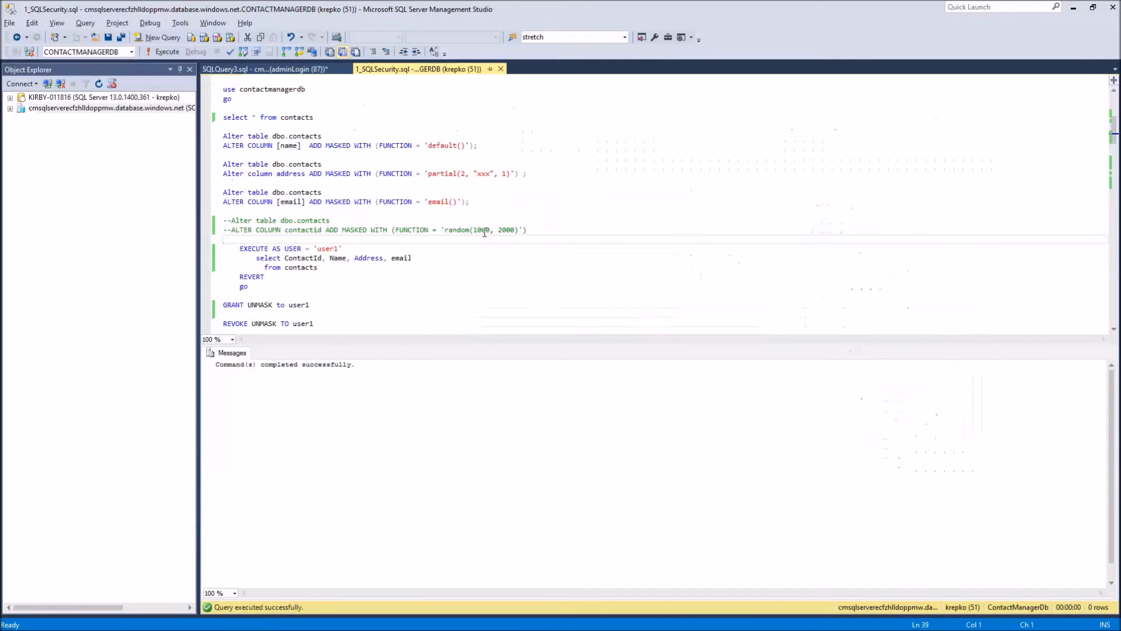
Step: Run the 'Check to see what is masked' query to list Name, Address and Email masking functions
{"action": "scroll", "scroll_direction": "down", "scroll_amount": 3}
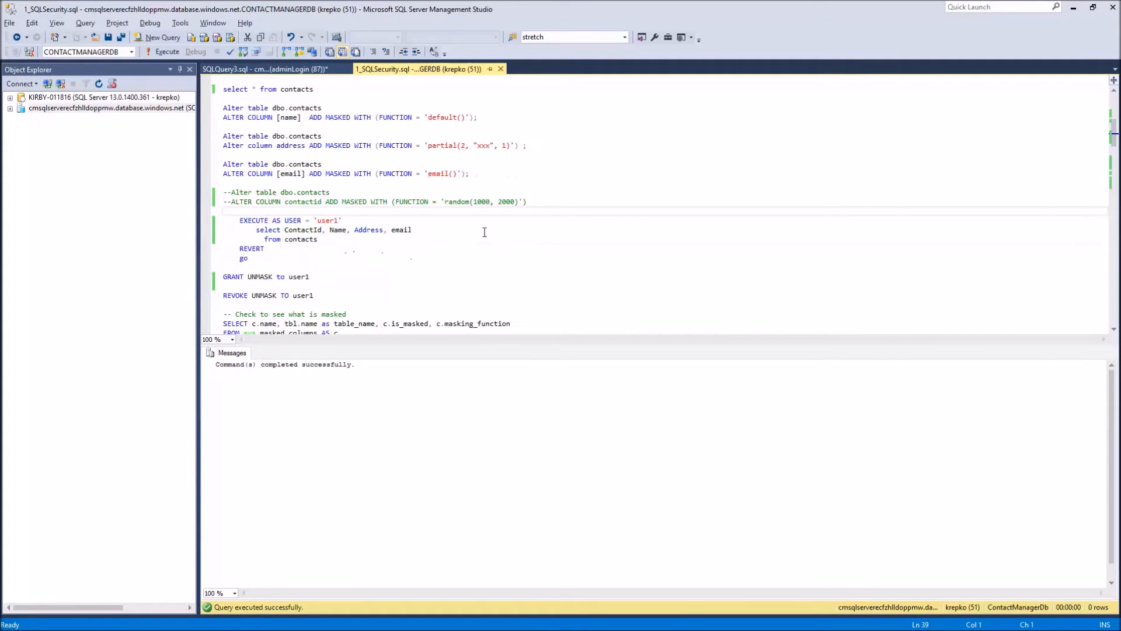
{"action": "scroll", "scroll_direction": "down", "scroll_amount": 3}
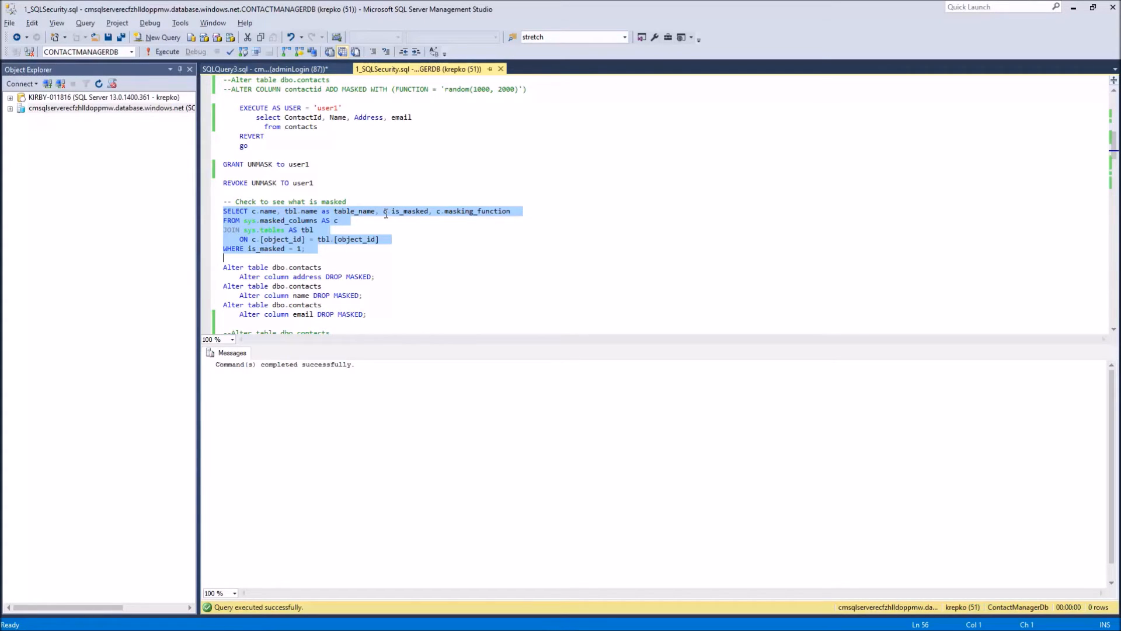
{"action": "left_click", "coordinate": [168, 51]}
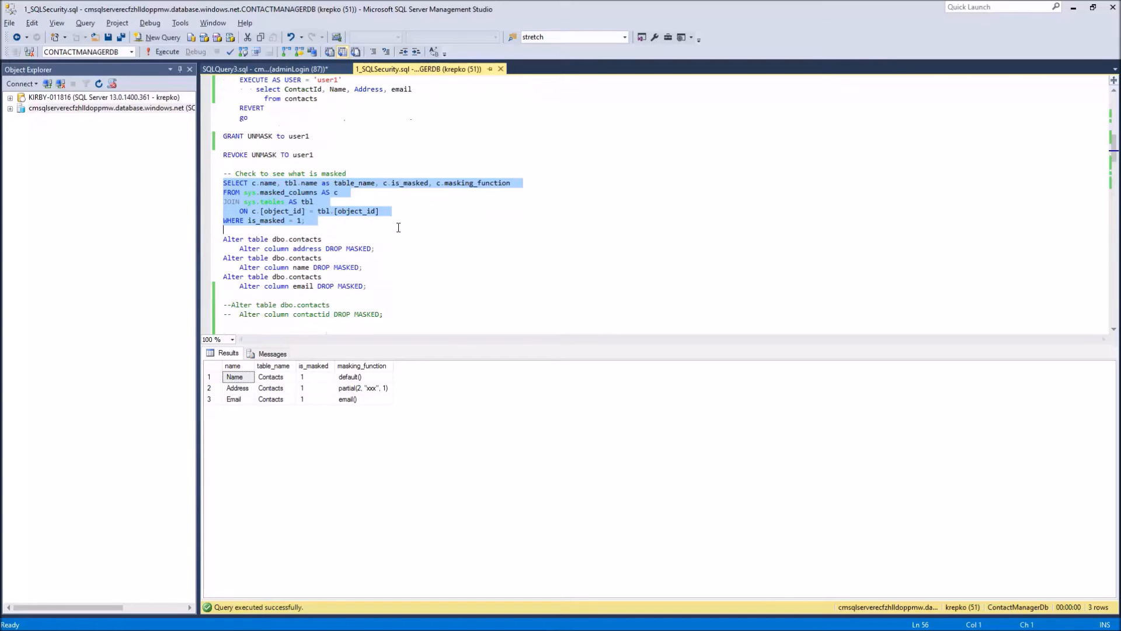
{"action": "scroll", "scroll_direction": "down", "scroll_amount": 3}
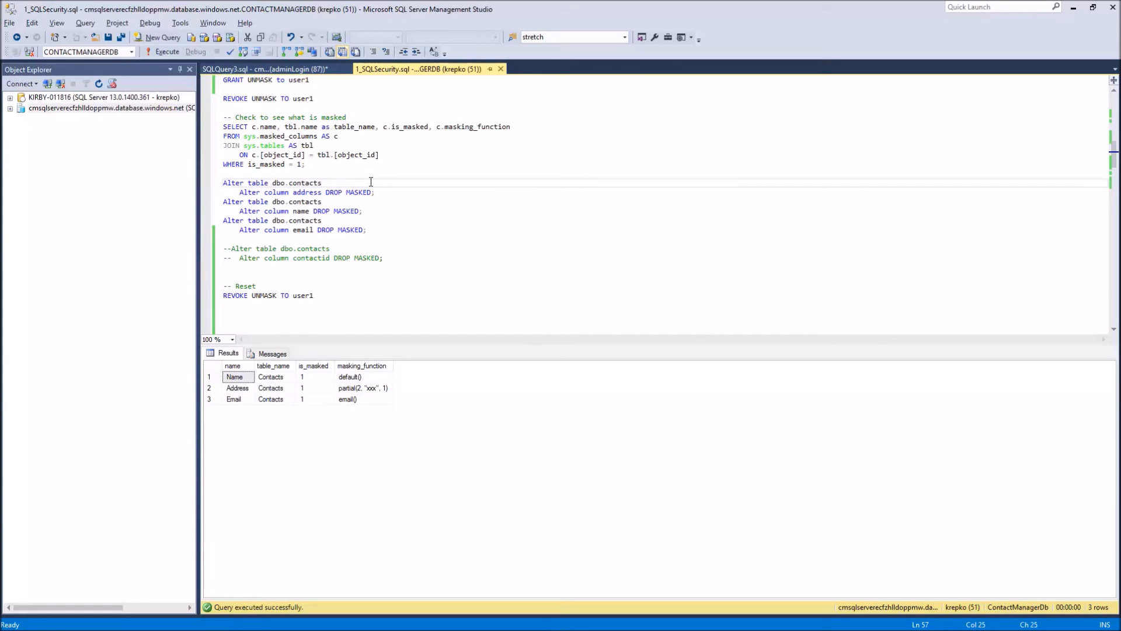
Step: Execute the three DROP MASKED statements for the address, name and email columns
{"action": "left_click_drag", "start_coordinate": [222, 183], "coordinate": [223, 238]}
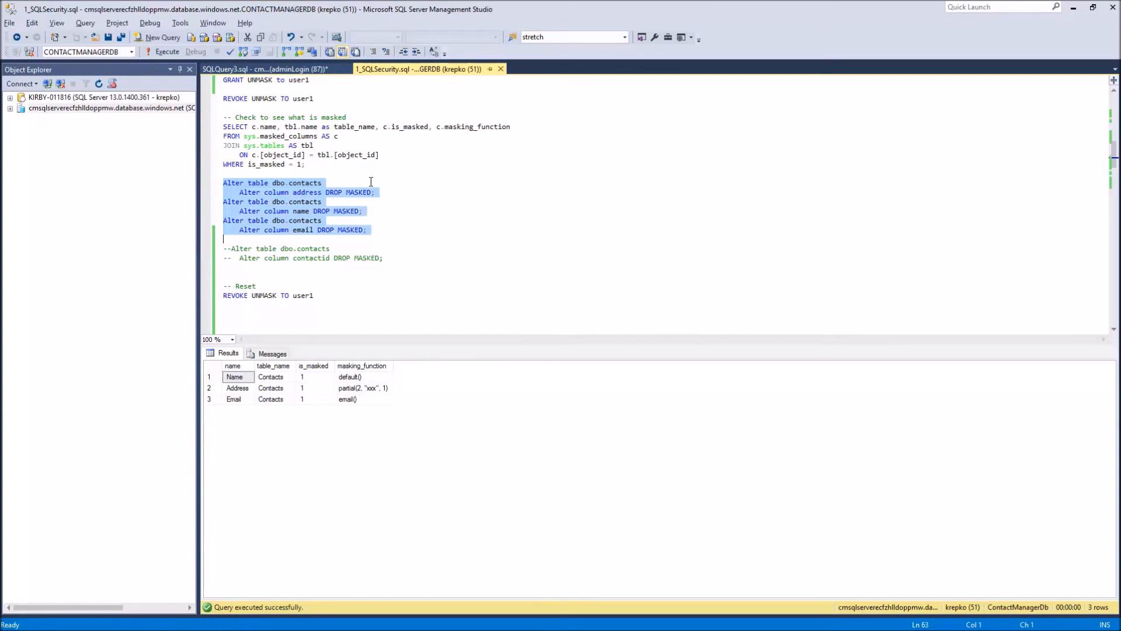
{"action": "left_click", "coordinate": [167, 52]}
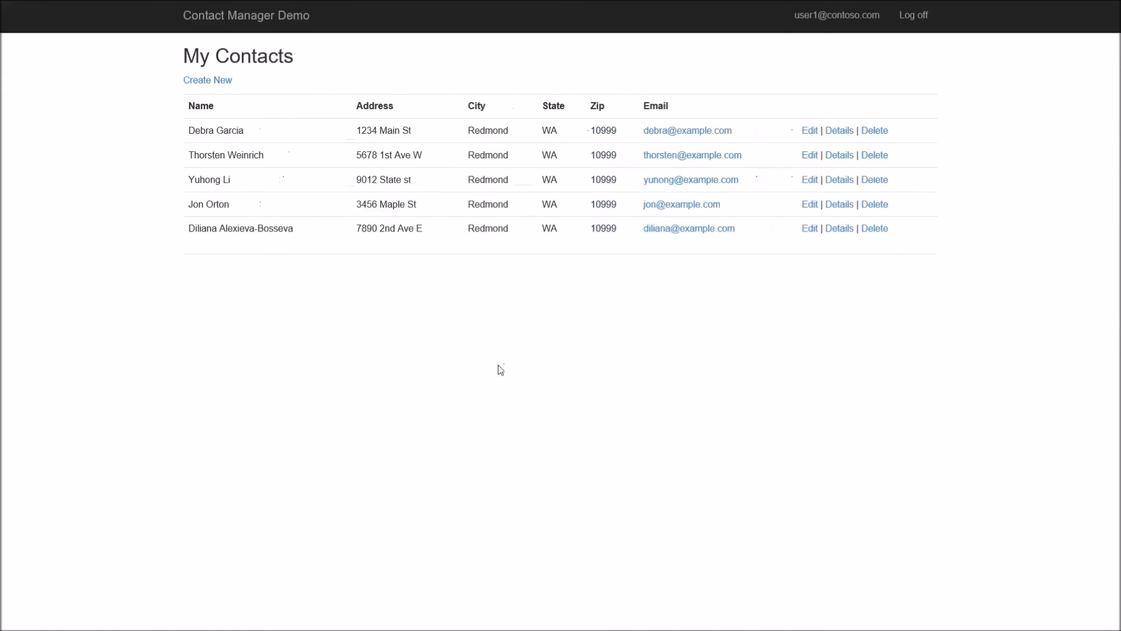
{"action": "mouse_move", "coordinate": [520, 434]}
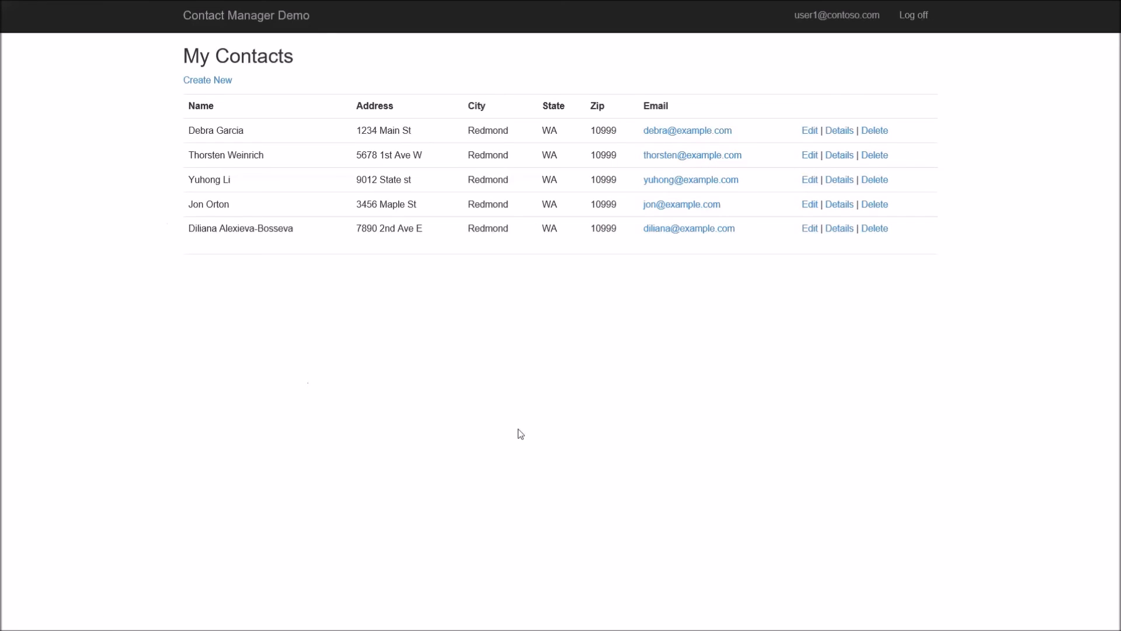
{"action": "mouse_move", "coordinate": [507, 338]}
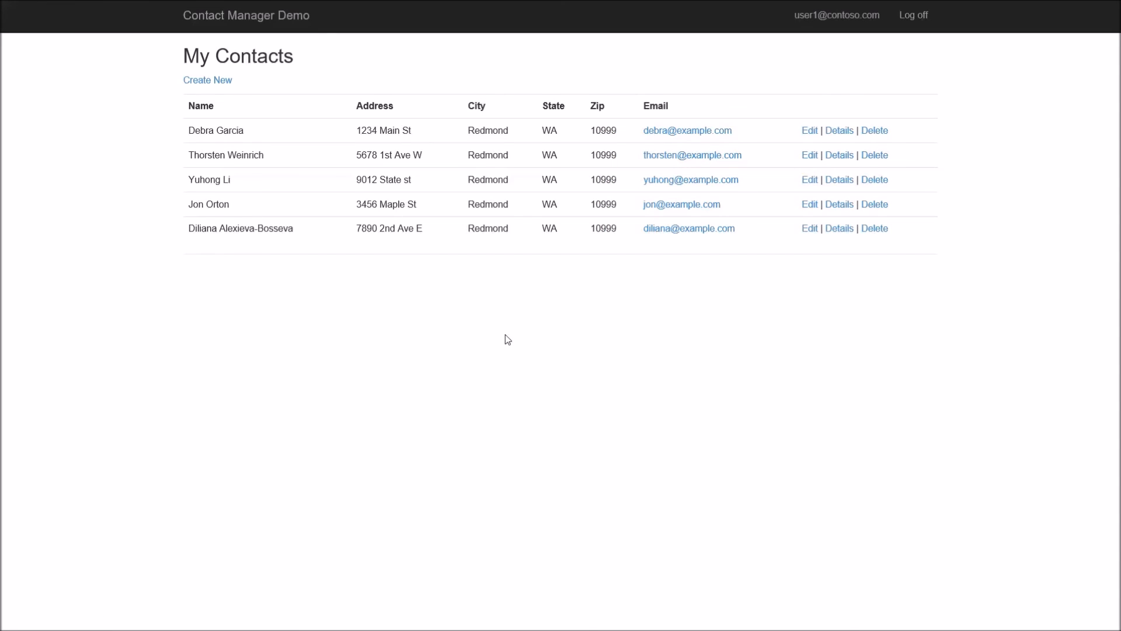